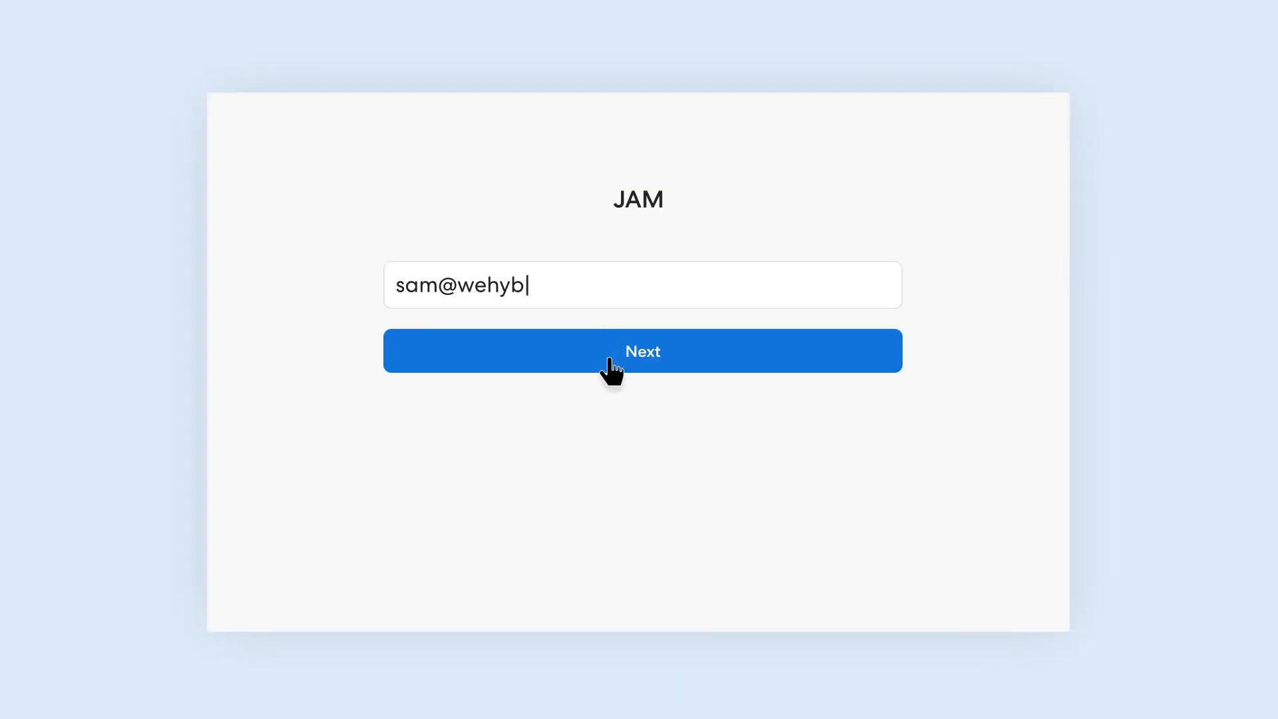
# Step: Log in to Jam with the work email and the six-digit emailed code
pyautogui.click(643, 351)
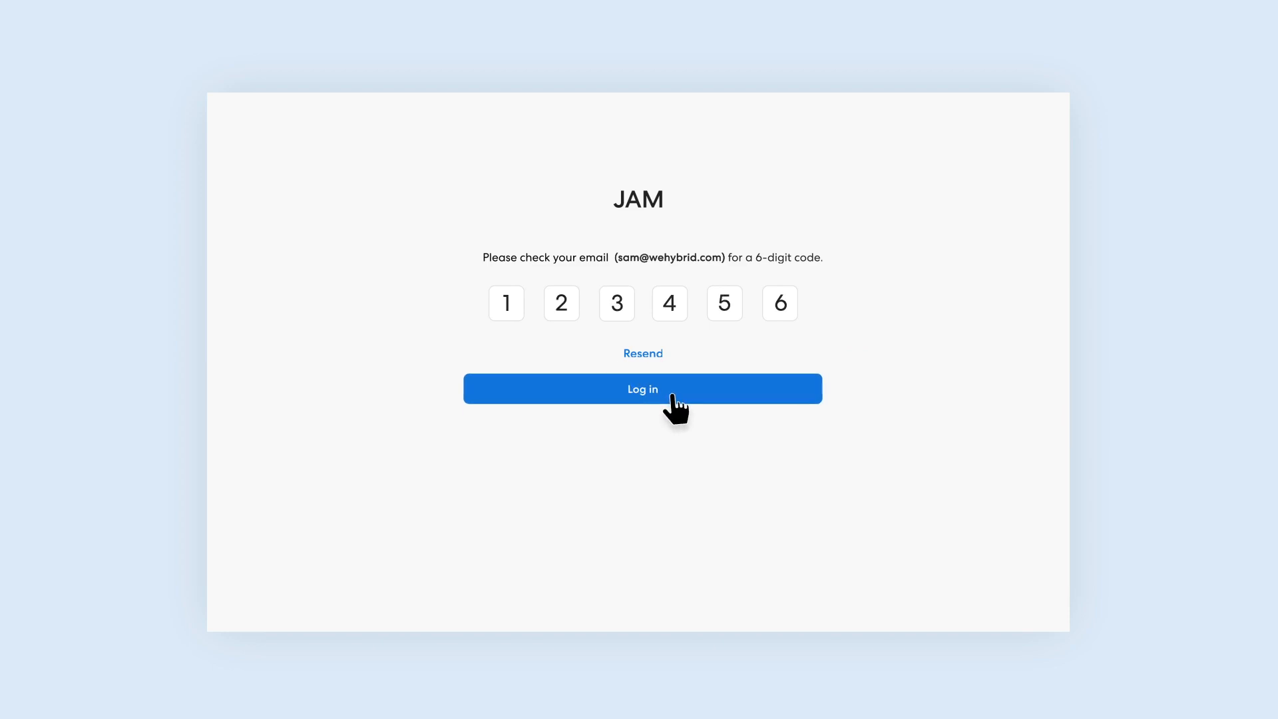
pyautogui.click(642, 388)
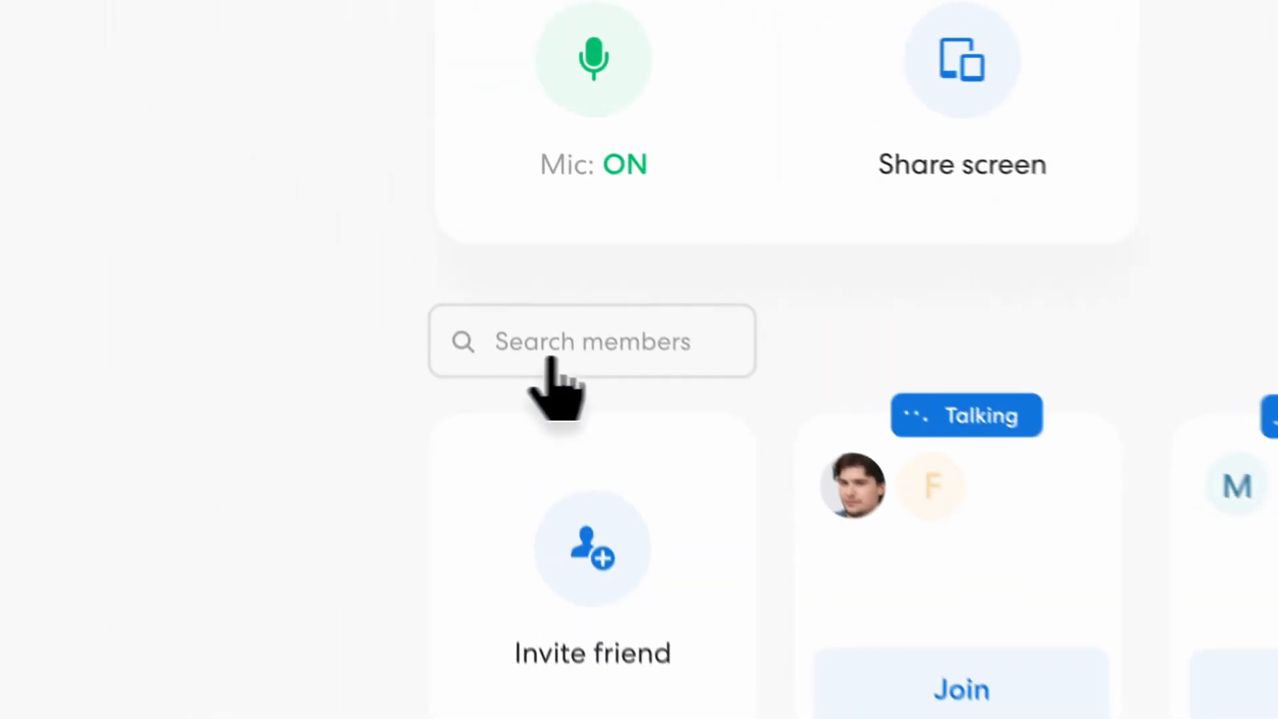
# Step: Search members for Tom and join his room
pyautogui.write('Tol')
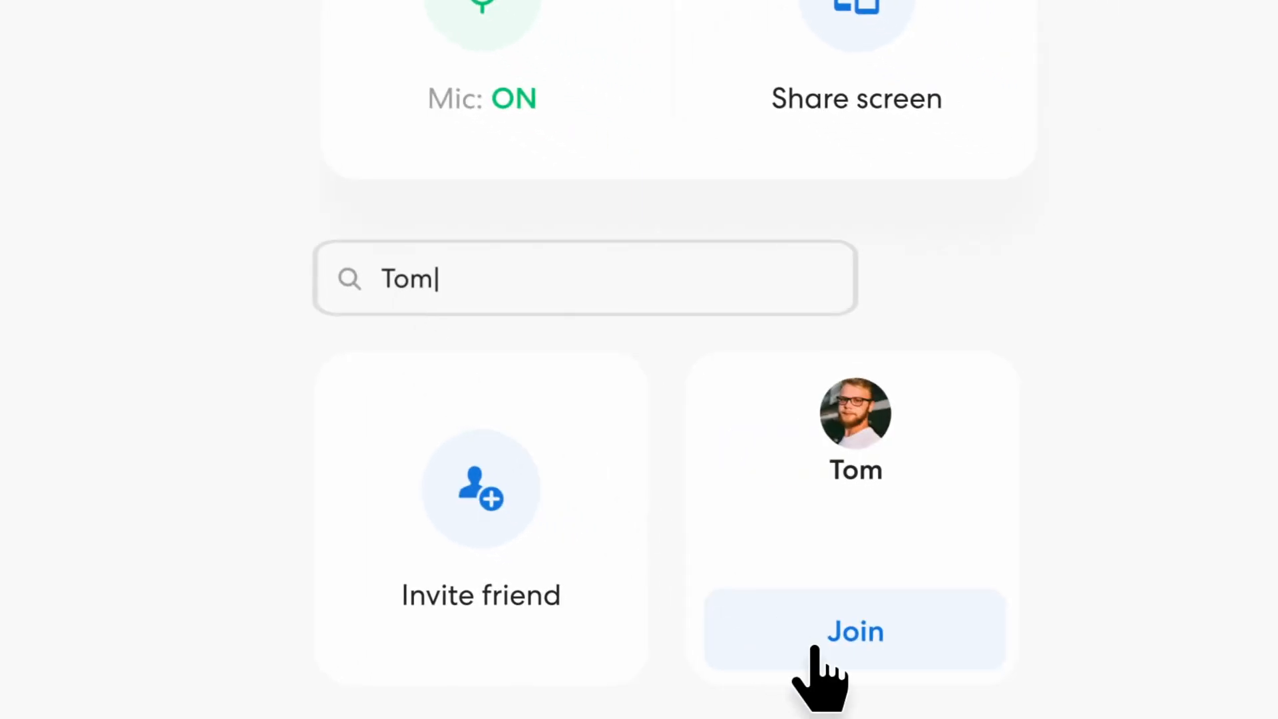
pyautogui.click(854, 630)
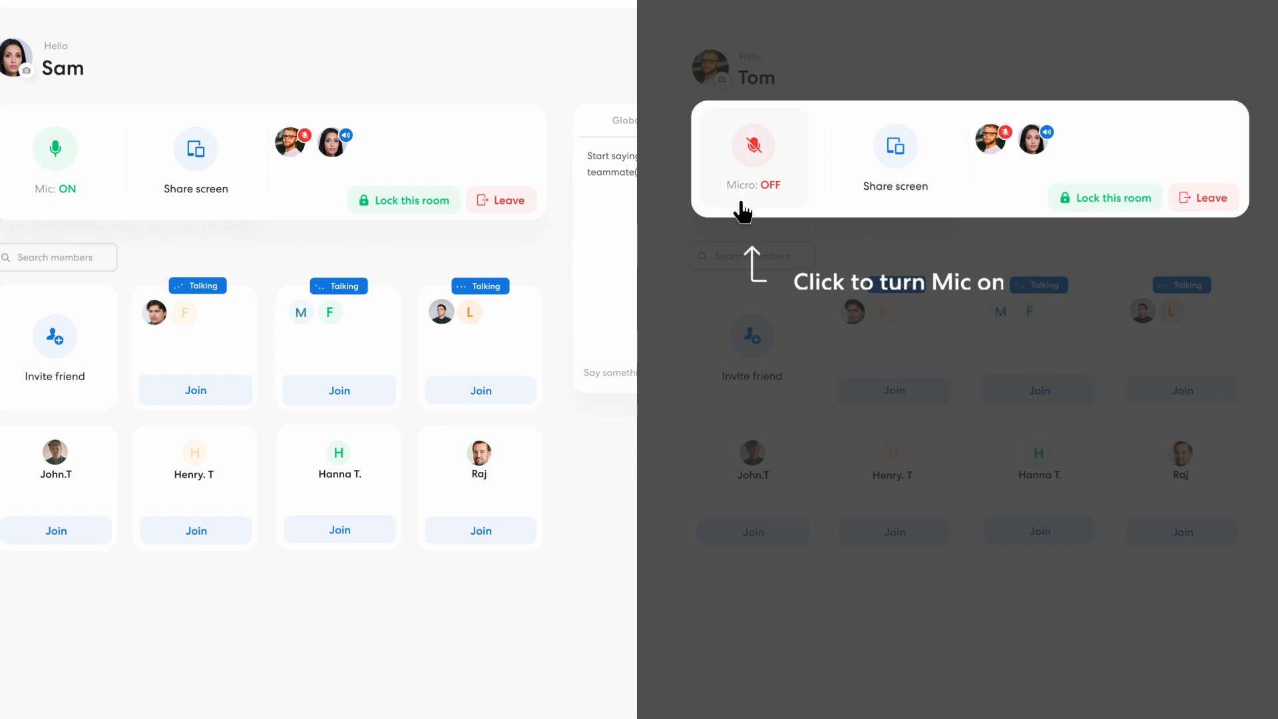
# Step: Switch Tom's microphone from OFF to on so both participants have audio
pyautogui.click(752, 146)
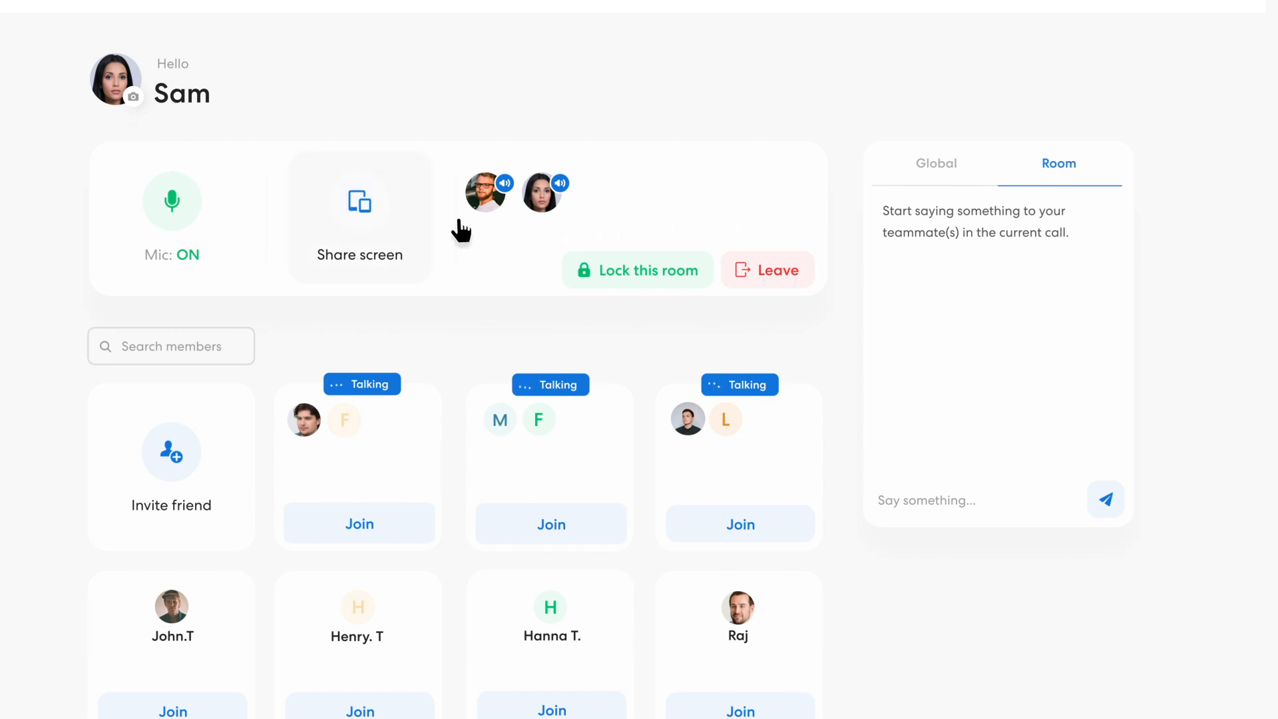
pyautogui.click(360, 202)
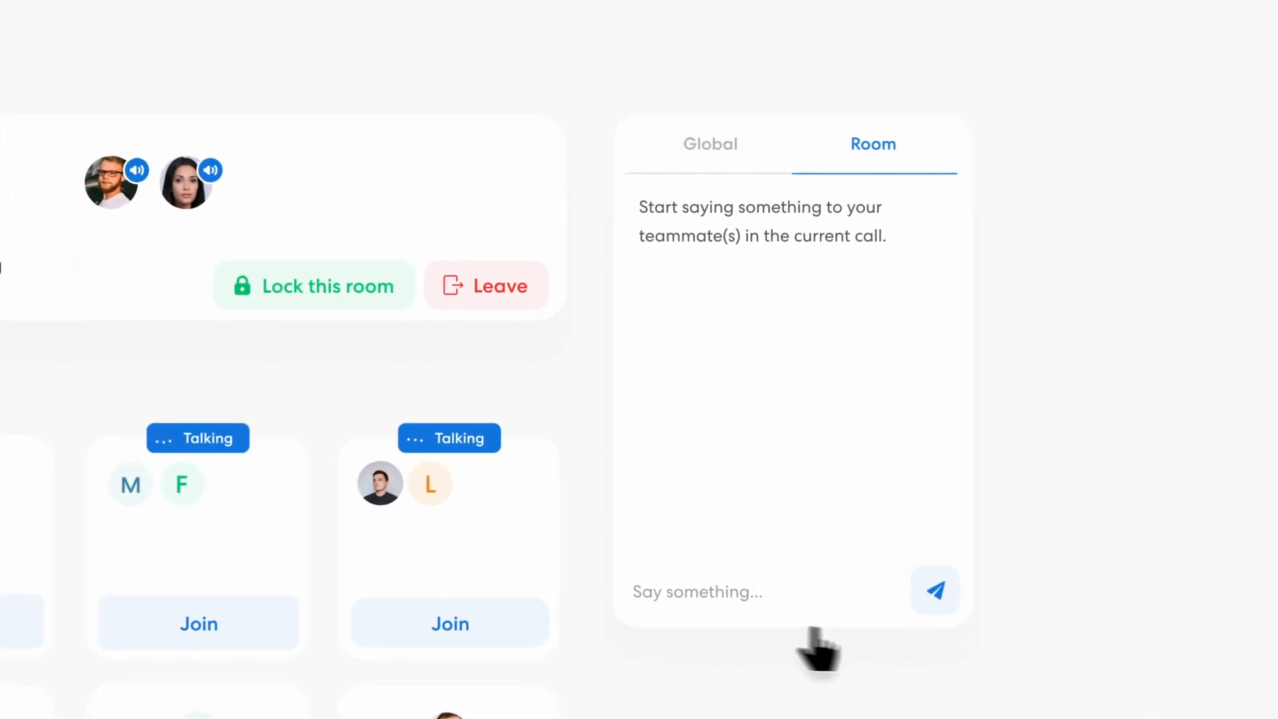
# Step: Send Tom a 'Hey Tom, can you help' message in room chat, then go to Global chat
pyautogui.write('Hey Tom, can you hel')
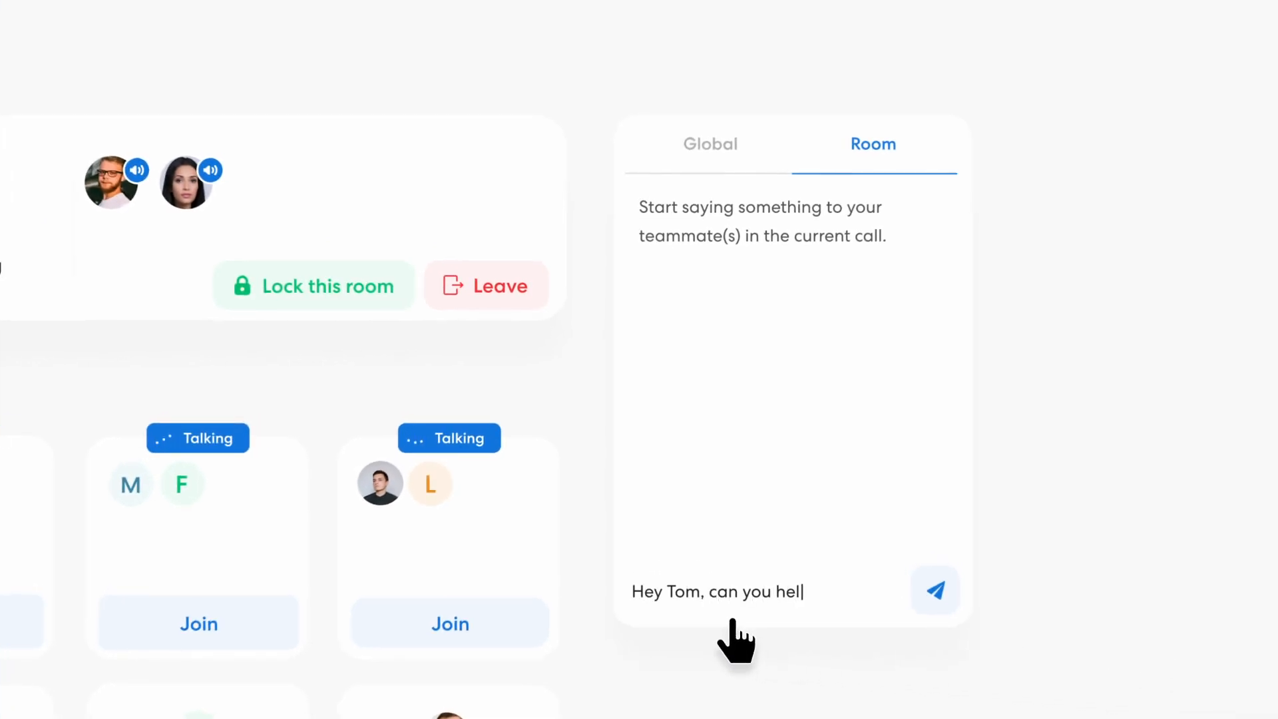
pyautogui.click(935, 590)
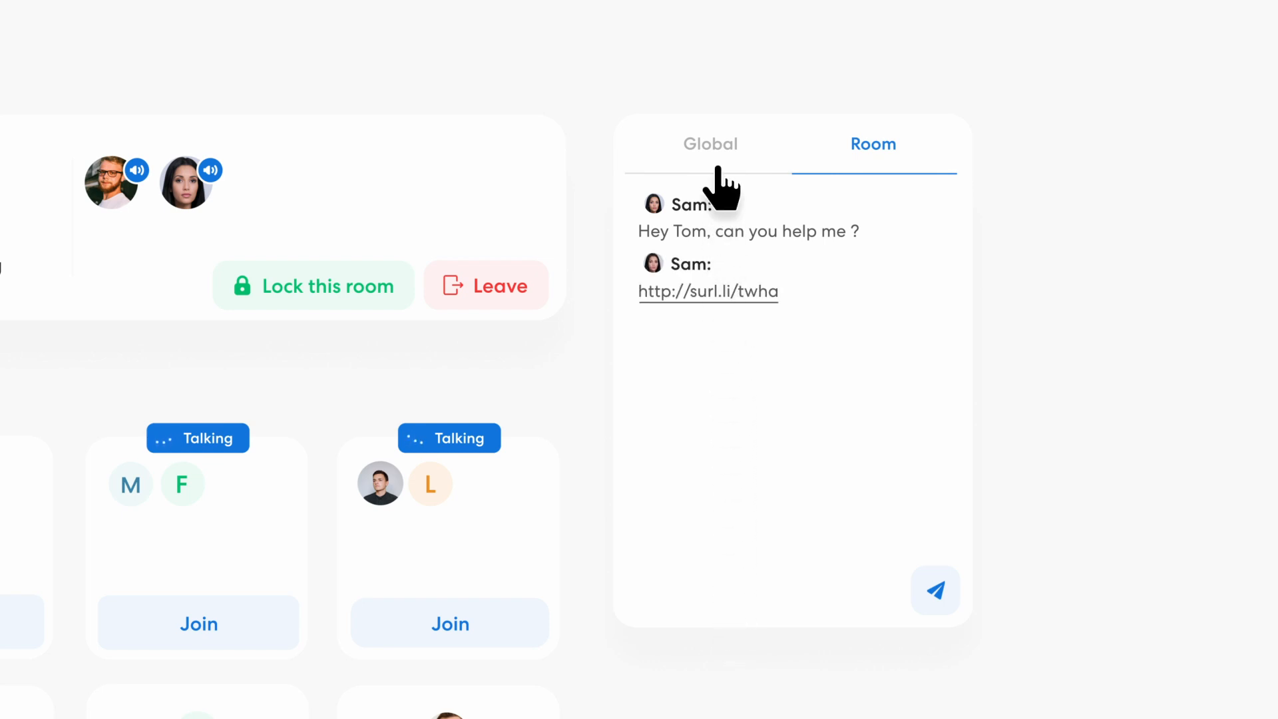
pyautogui.click(710, 144)
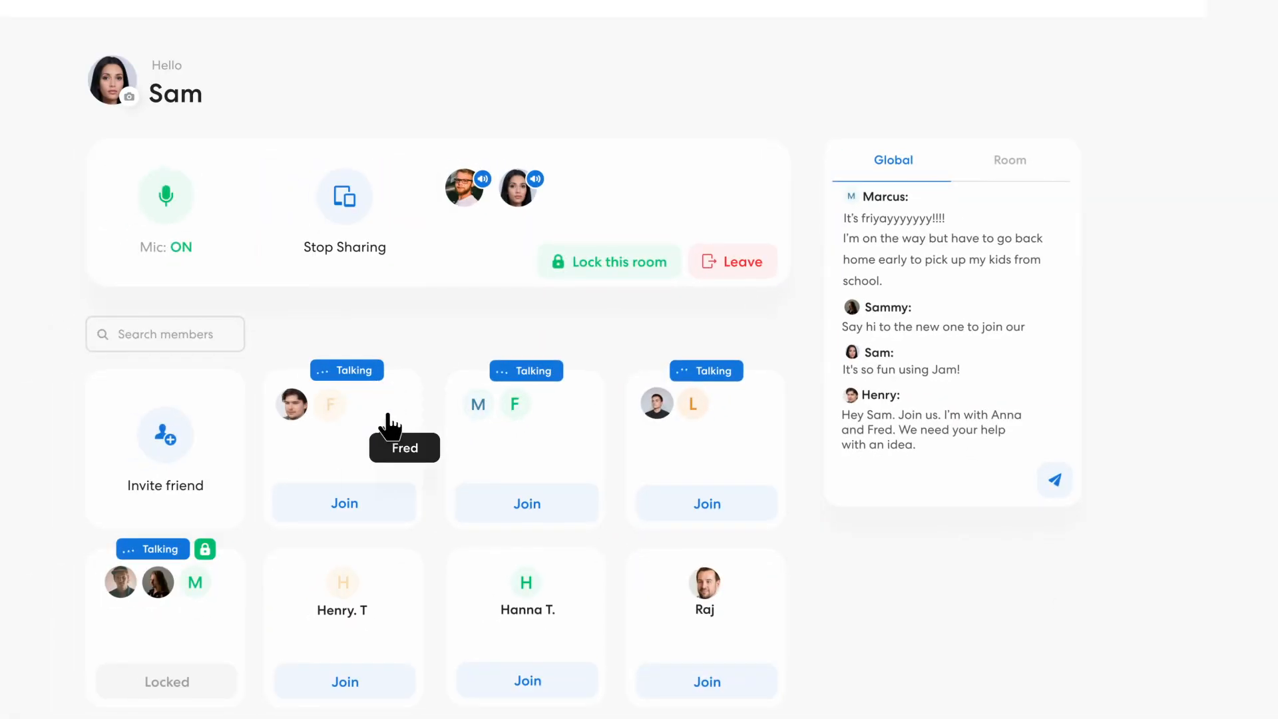
# Step: Join Fred's group for a four-person call and lock the room
pyautogui.click(343, 503)
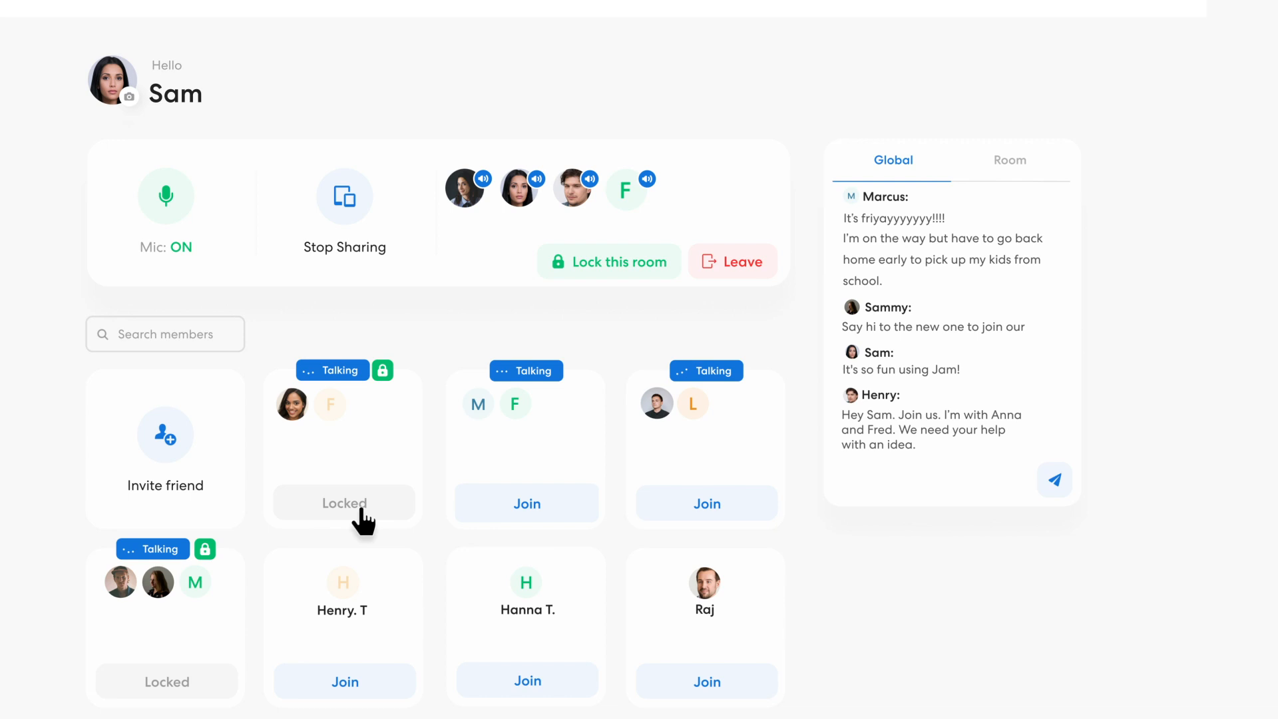
pyautogui.click(608, 261)
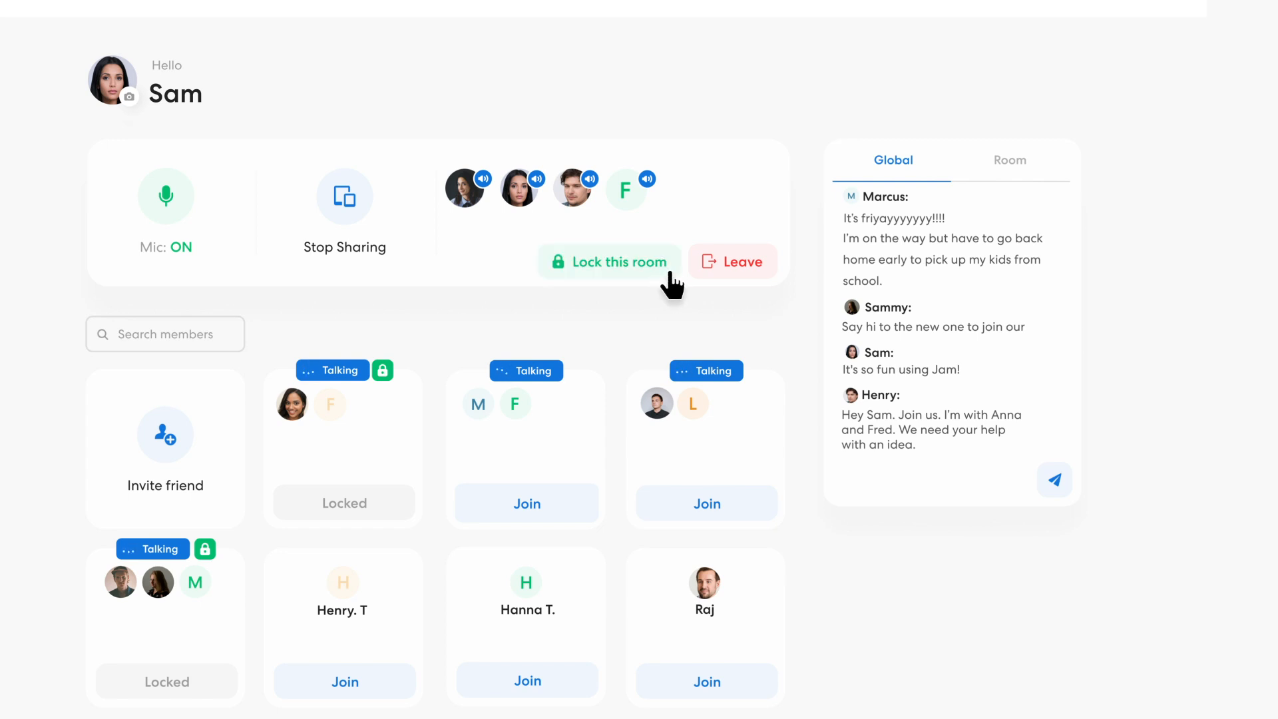
pyautogui.scroll(-3)
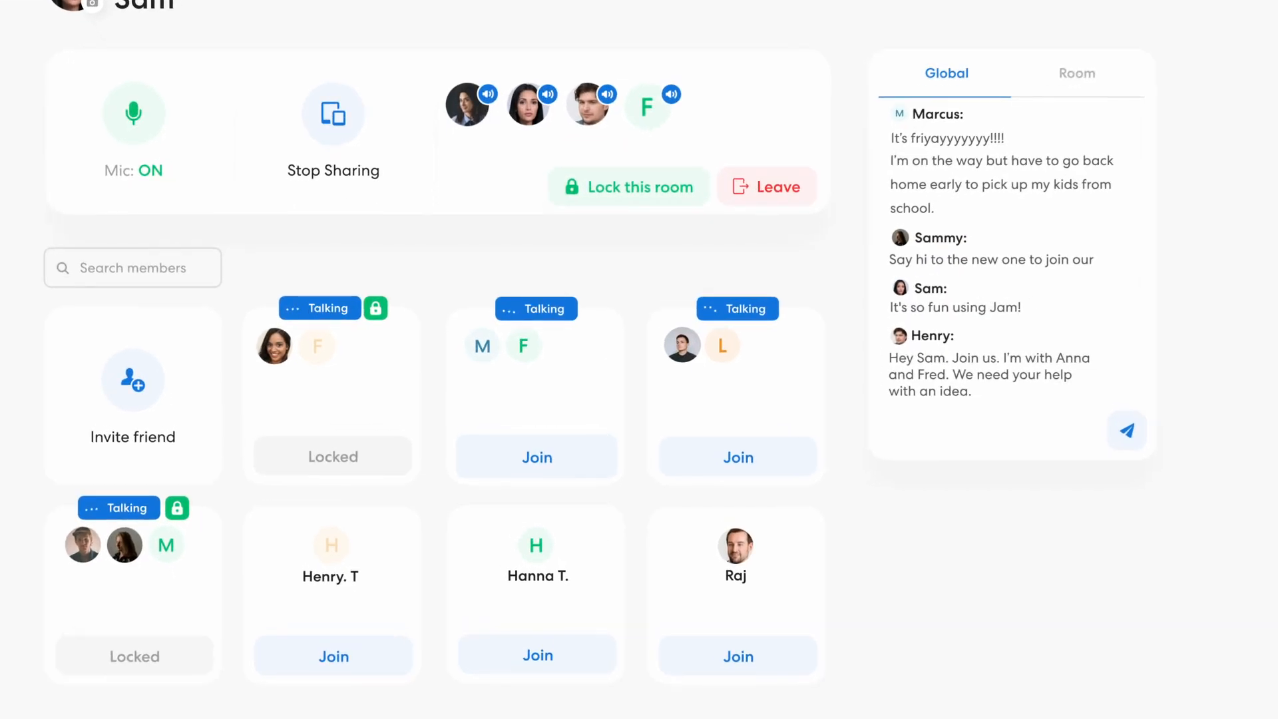